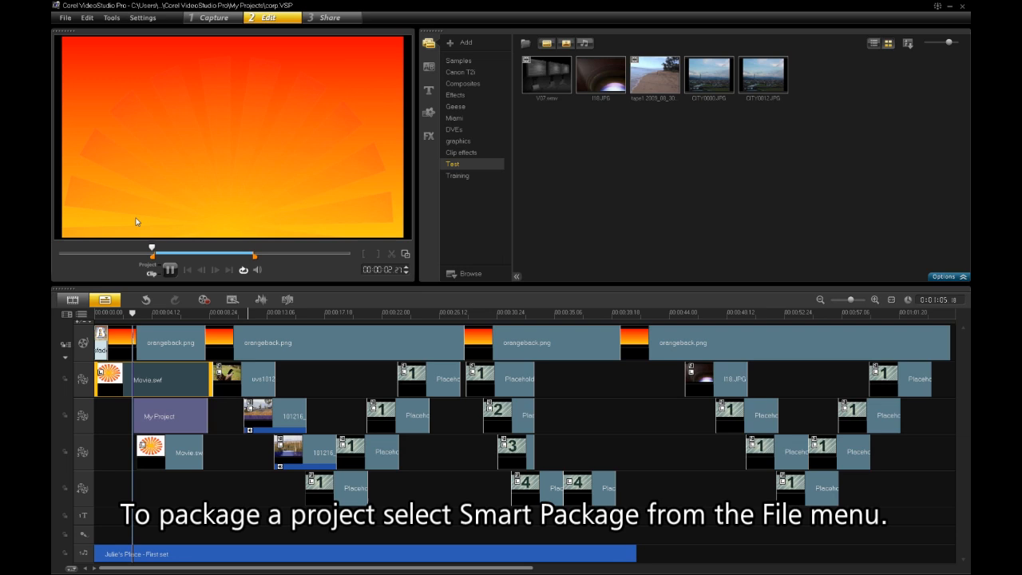
# Choose Smart Package from the File menu to package the current project
pyautogui.click(64, 17)
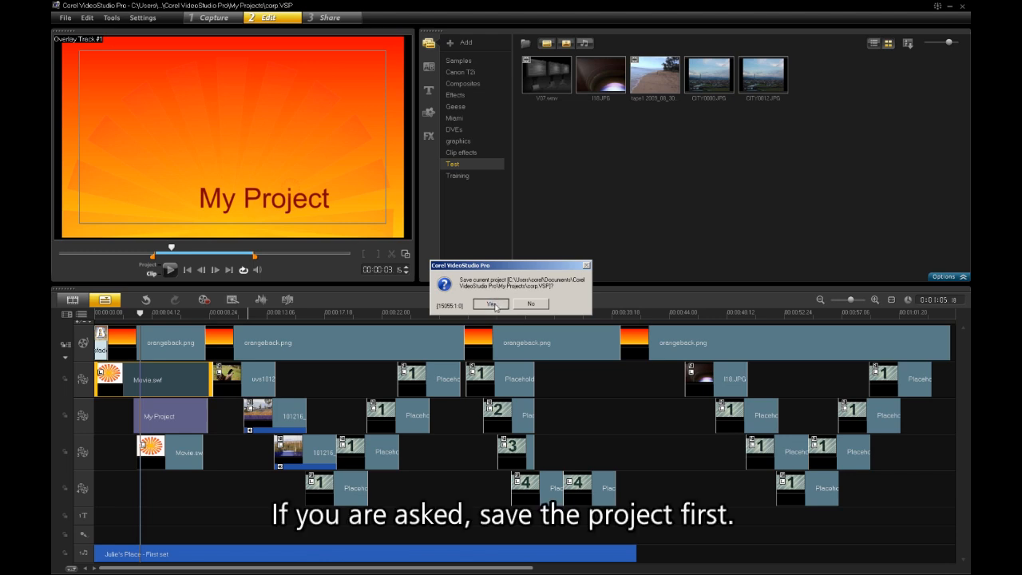
# Confirm saving the project so the Smart Package dialog opens
pyautogui.click(491, 304)
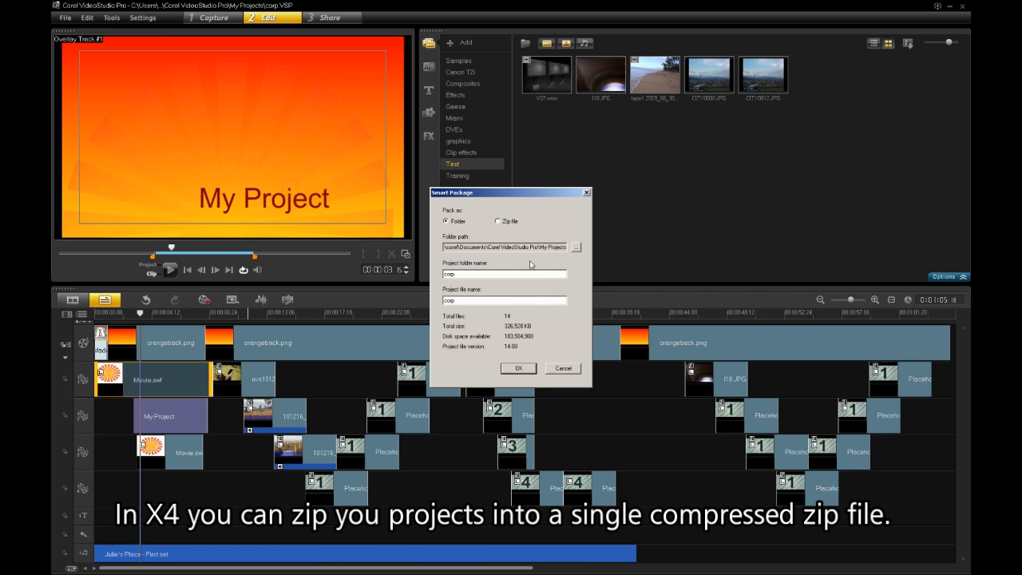
# Select Zip file as the package type, confirm, and accept removing existing folder files
pyautogui.click(498, 221)
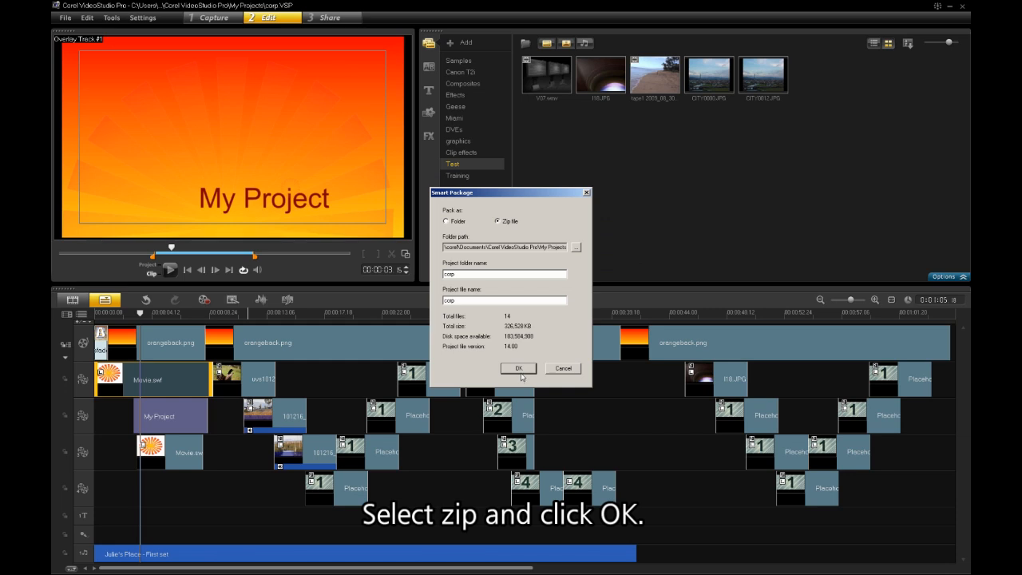
pyautogui.click(518, 368)
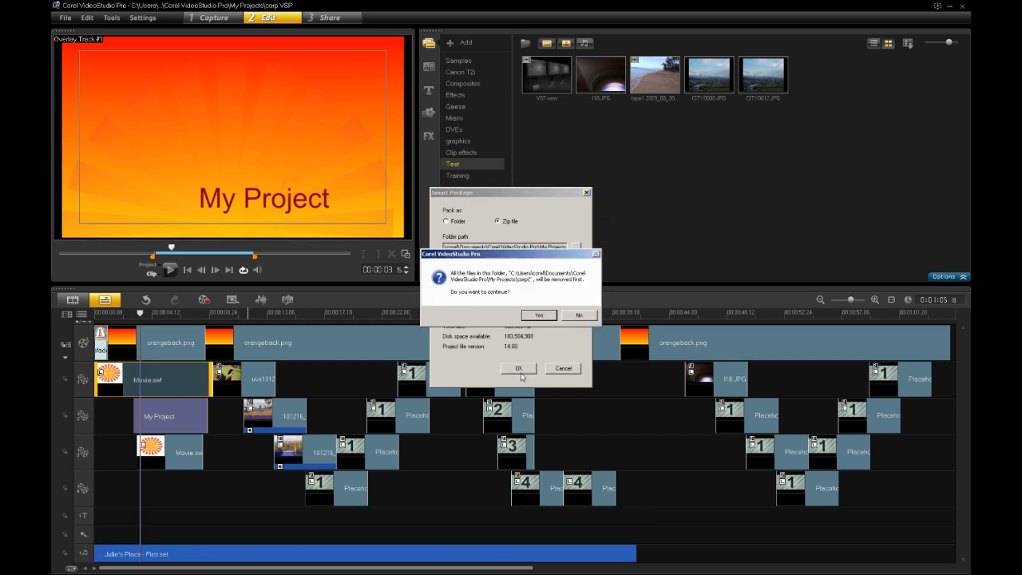
pyautogui.click(538, 315)
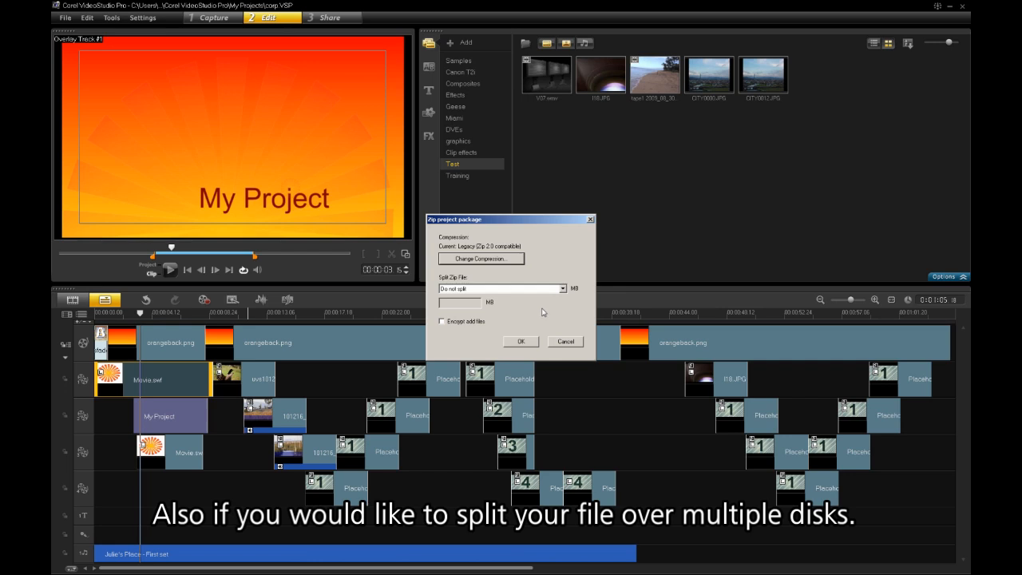
pyautogui.moveTo(544, 304)
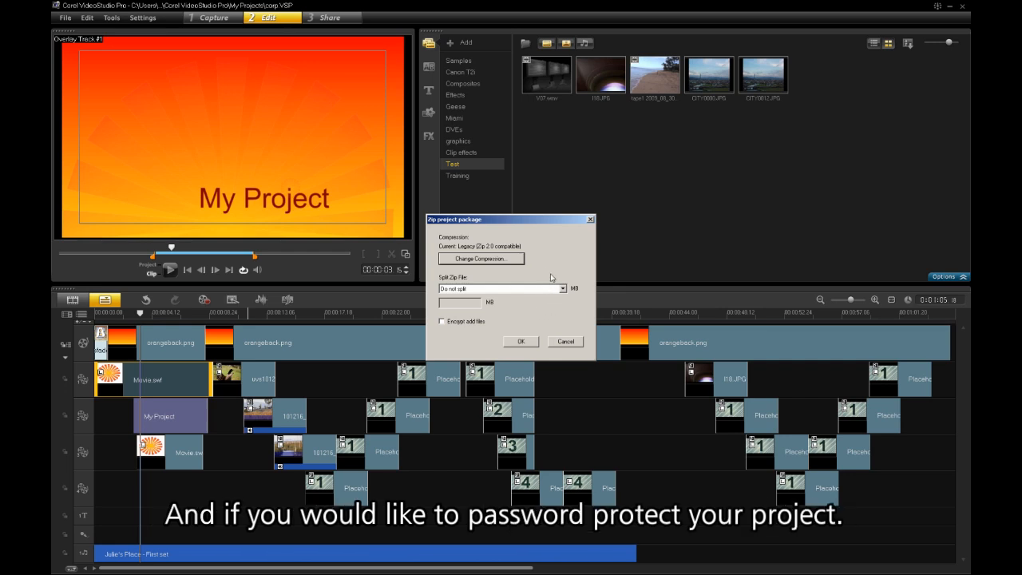
# Tick Encrypt add files in the Zip project package dialog
pyautogui.click(441, 321)
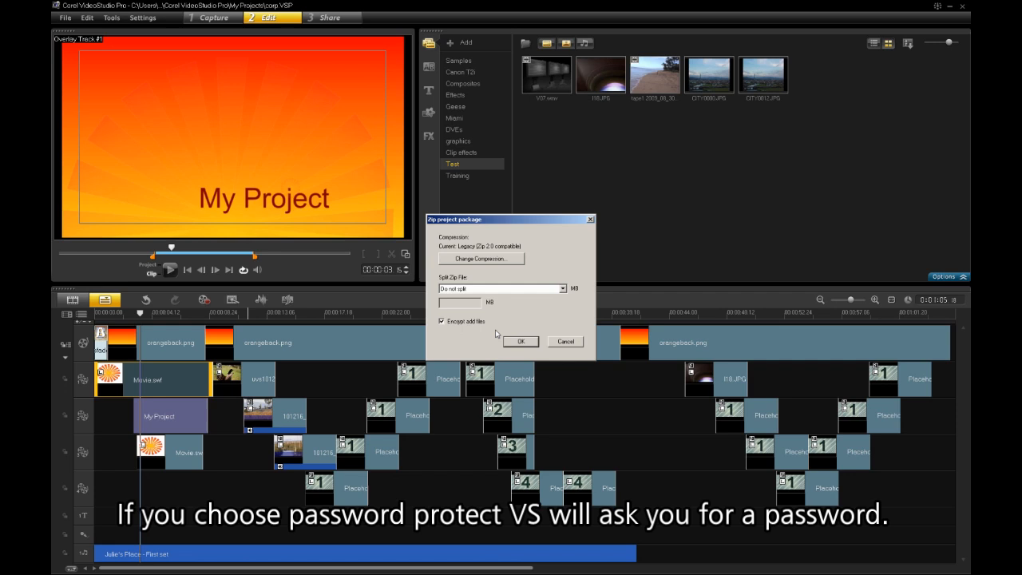
# Accept the zip options, enter and confirm the encryption password, and start packaging
pyautogui.click(520, 342)
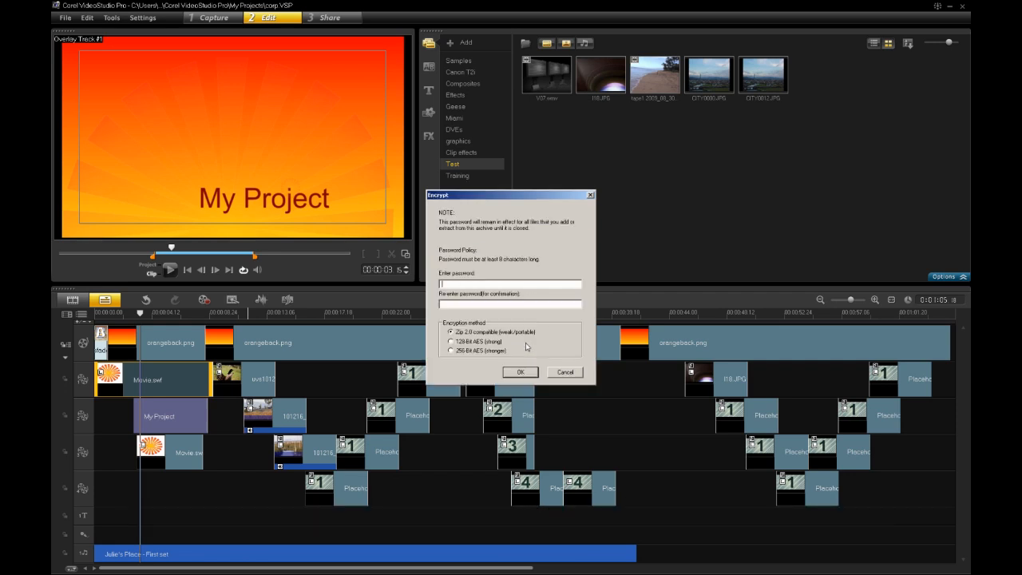
pyautogui.write('**')
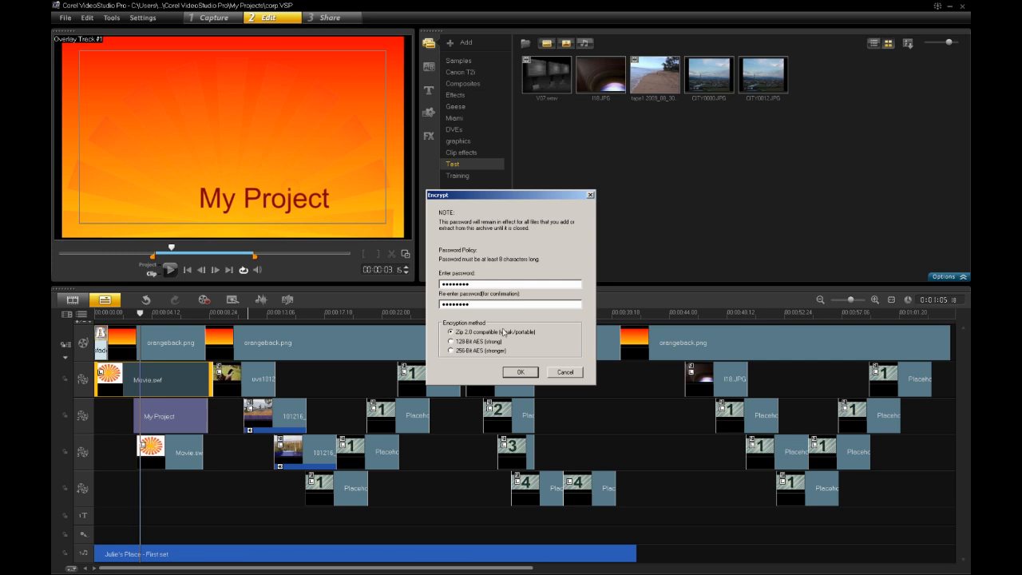
pyautogui.click(520, 372)
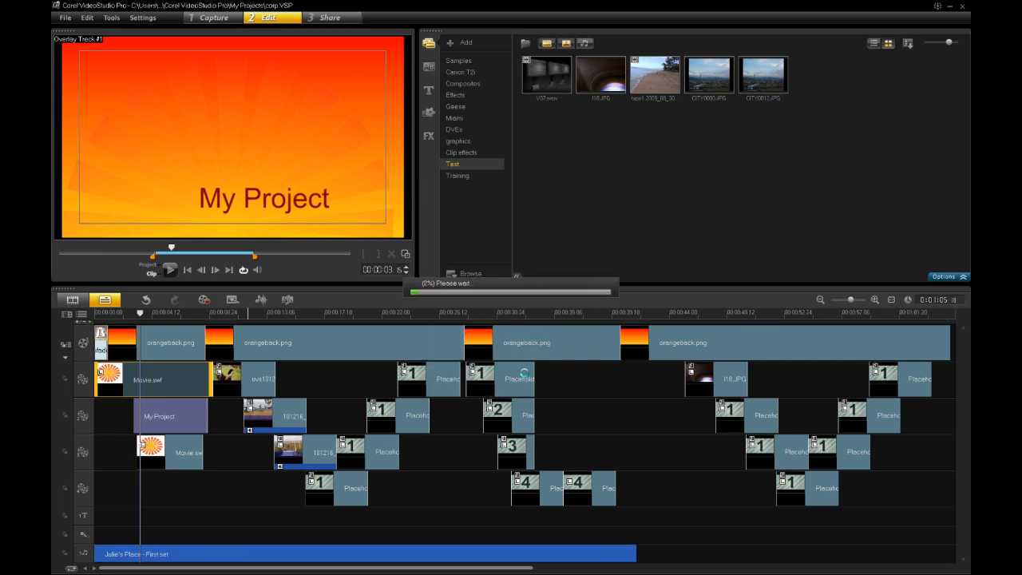